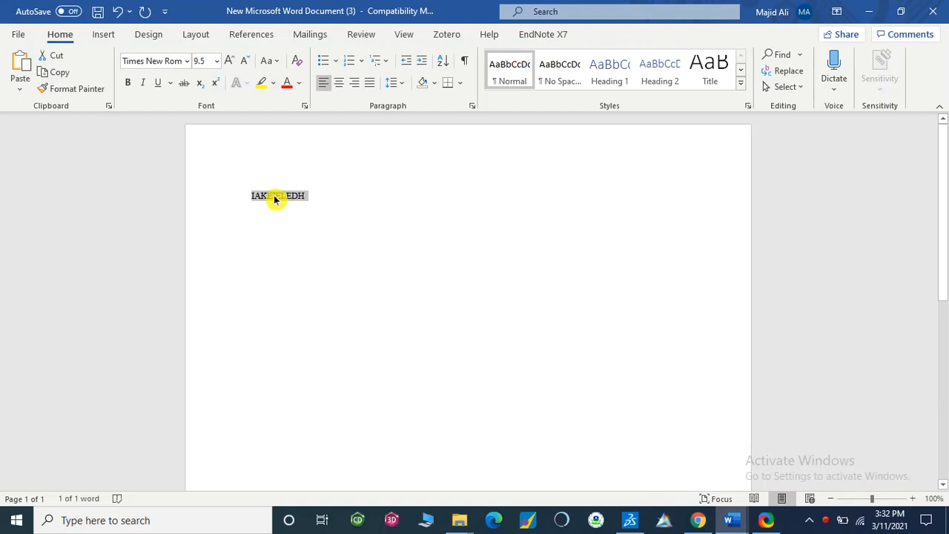
# - Copy the selected IAKEIELEDH sequence text from the Word document
pyautogui.rightClick(276, 196)
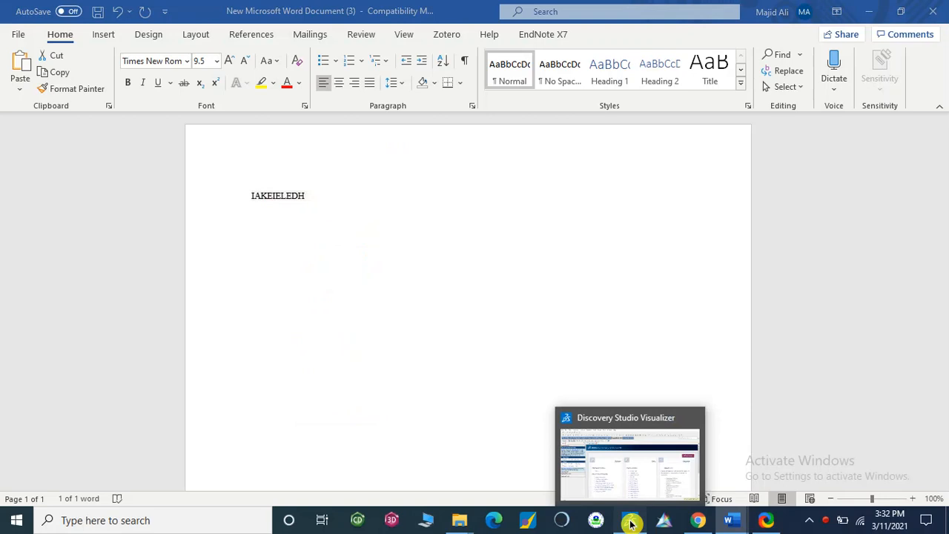
# - Create a new Protein Sequence Window in Discovery Studio Visualizer
pyautogui.click(629, 519)
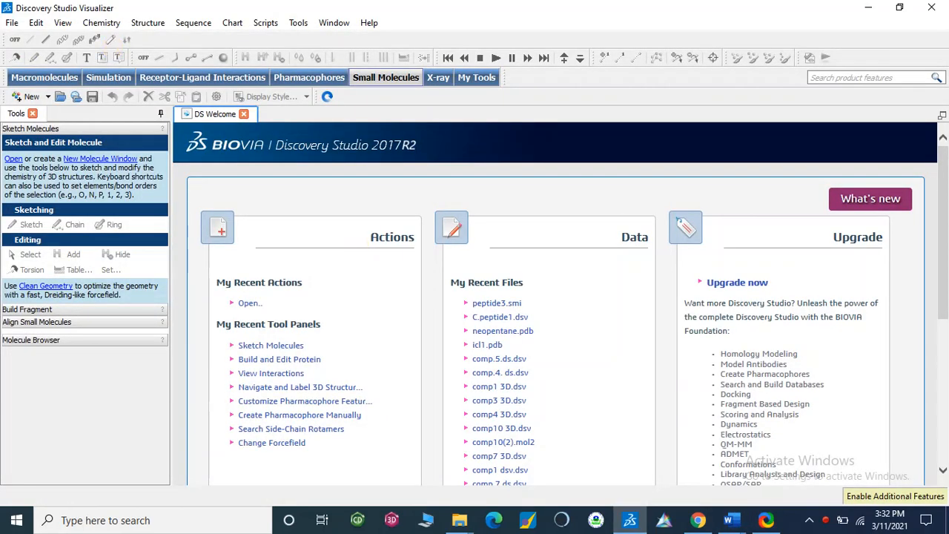
pyautogui.click(9, 22)
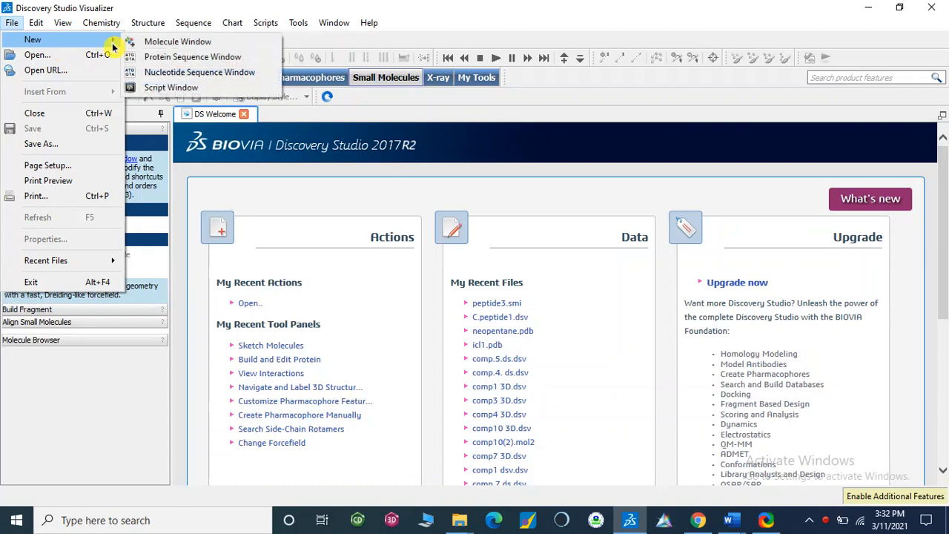
pyautogui.click(190, 57)
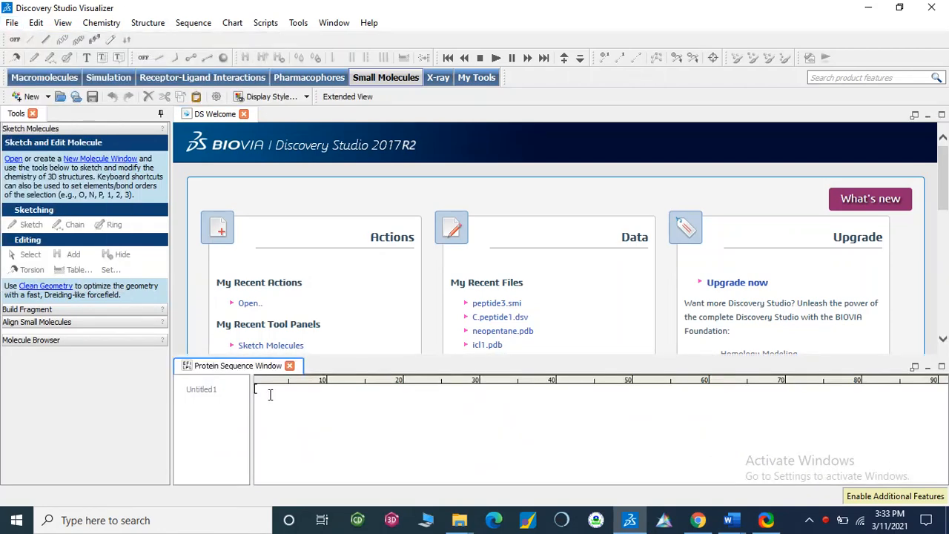
# - Paste the copied IAKEIELEDH sequence into the sequence window
pyautogui.rightClick(270, 394)
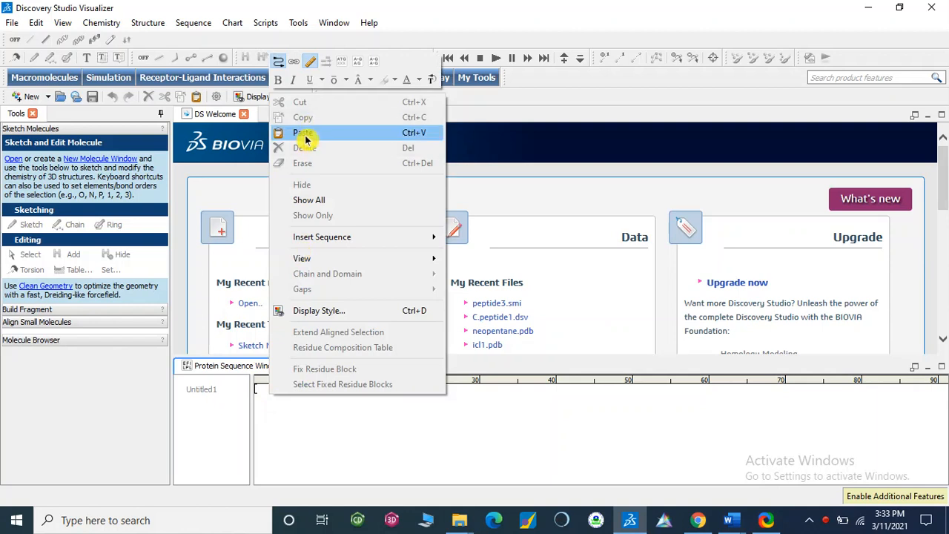
pyautogui.click(302, 132)
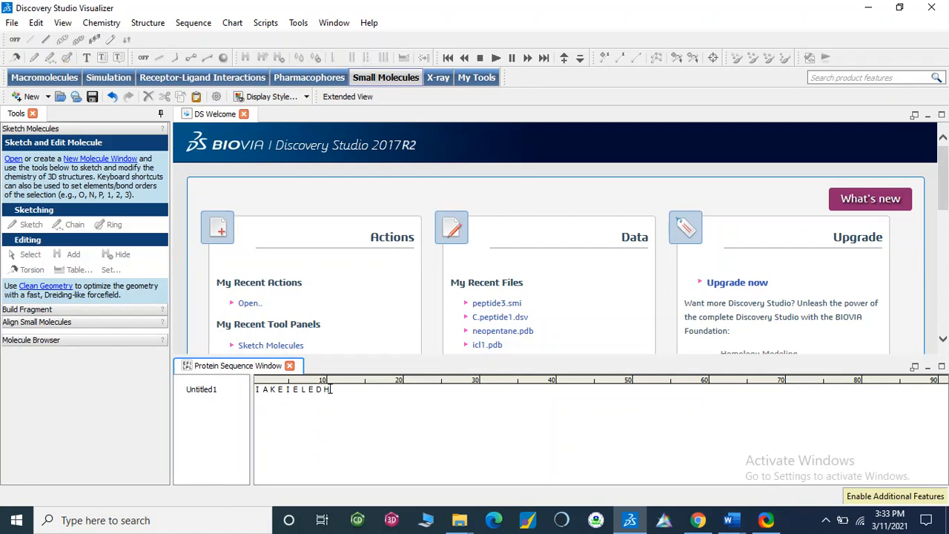
pyautogui.click(9, 24)
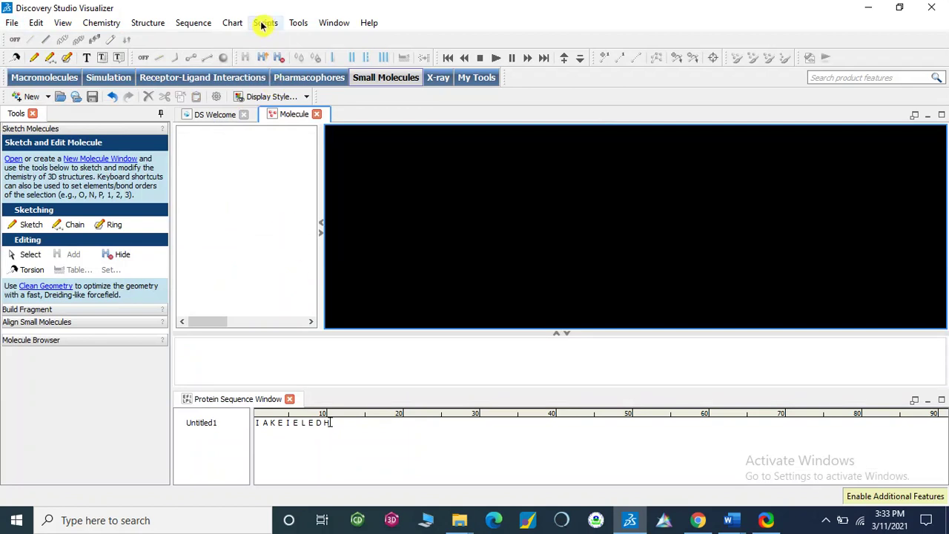
# - Bring up the Build and Edit Protein tool panel via Tools > Macromolecules
pyautogui.click(298, 22)
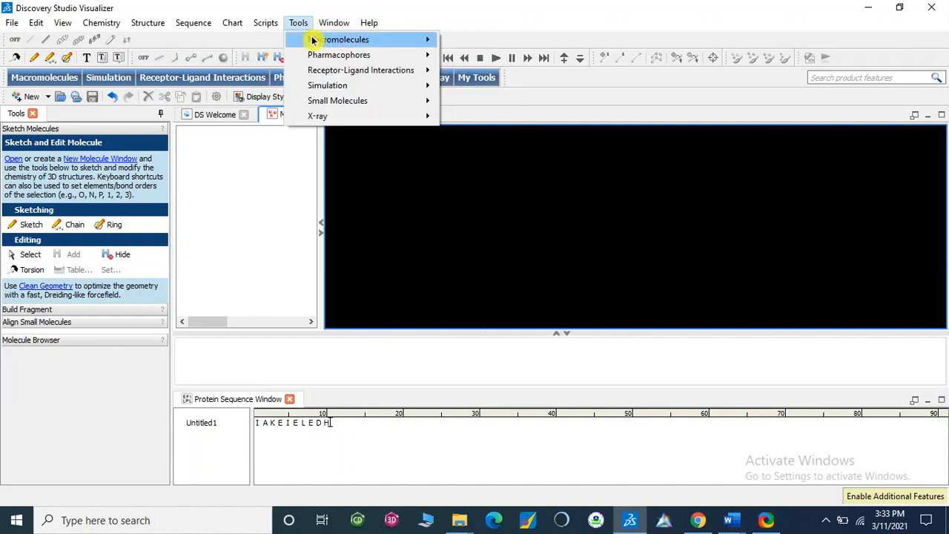
pyautogui.moveTo(339, 38)
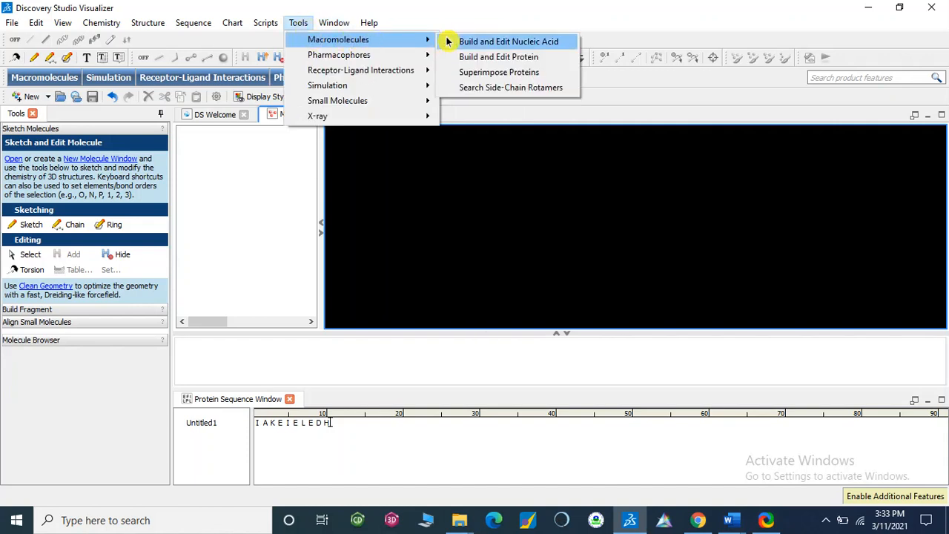
pyautogui.moveTo(498, 56)
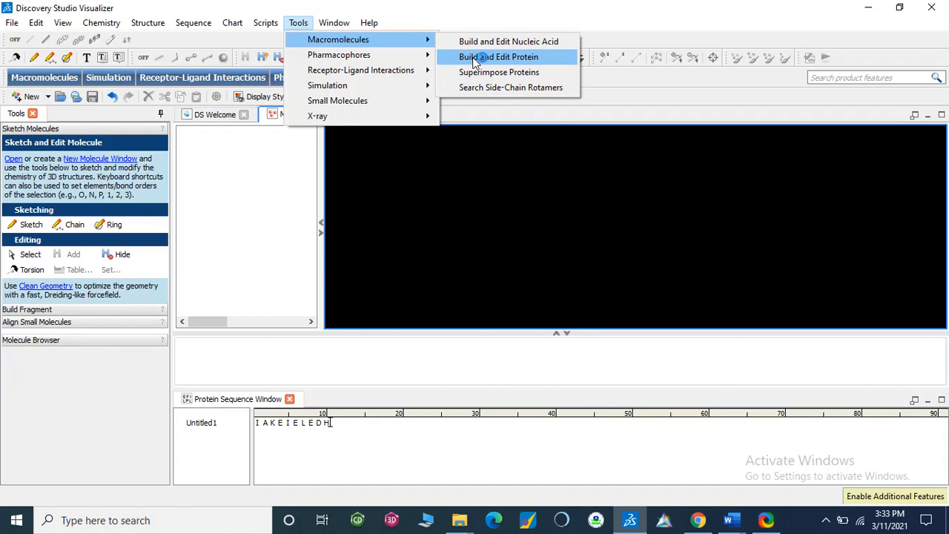
pyautogui.moveTo(483, 61)
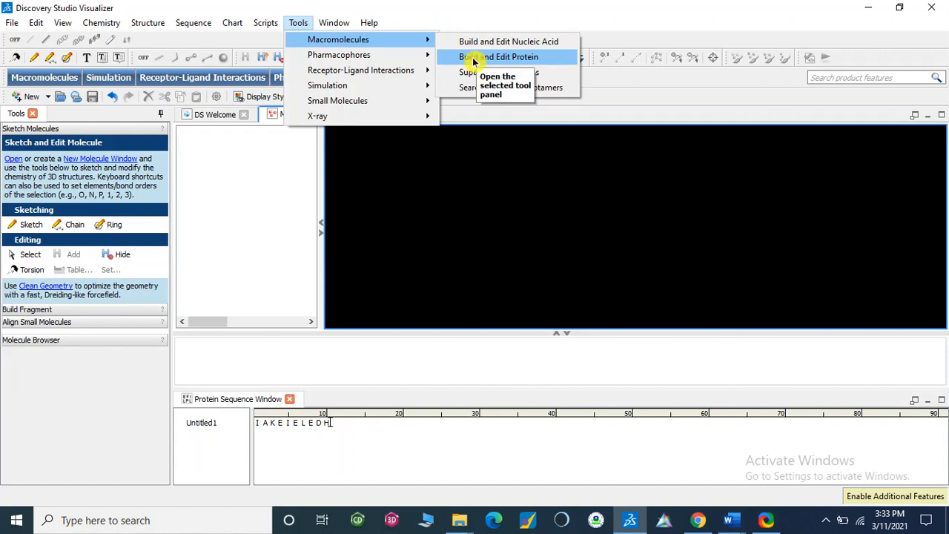
pyautogui.click(496, 56)
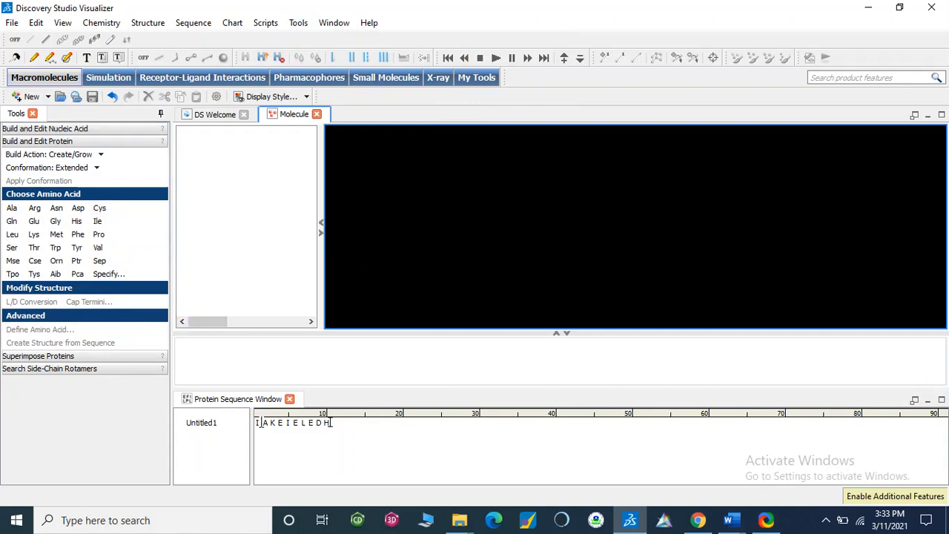
pyautogui.moveTo(81, 252)
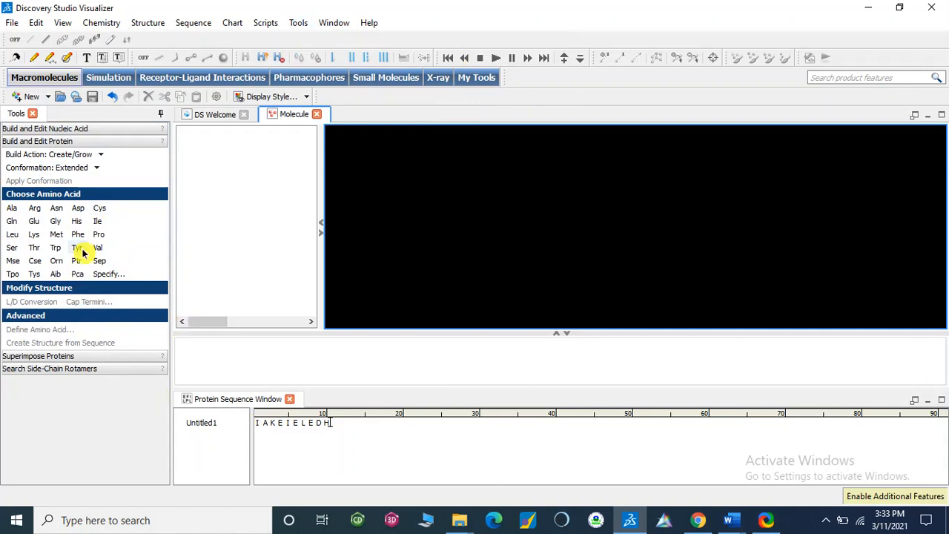
pyautogui.moveTo(97, 223)
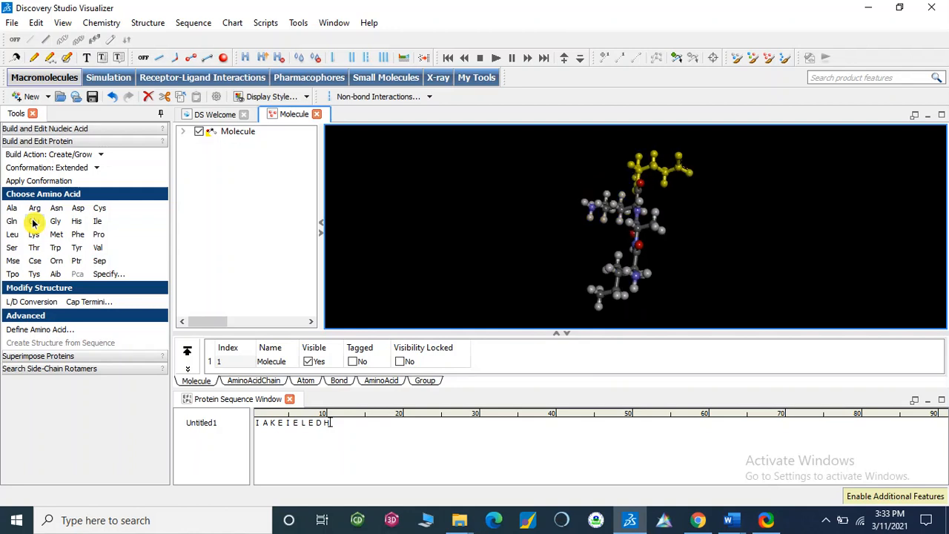
pyautogui.moveTo(98, 221)
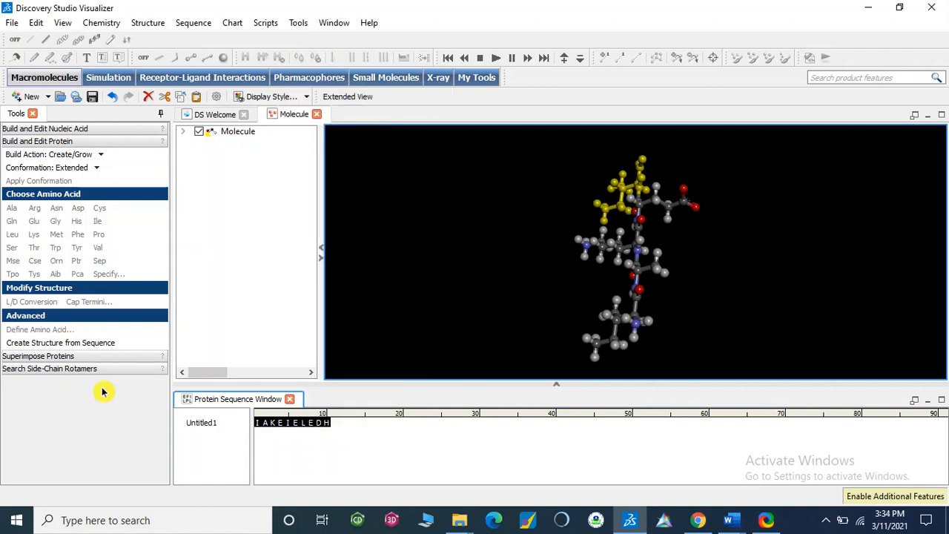
pyautogui.moveTo(80, 350)
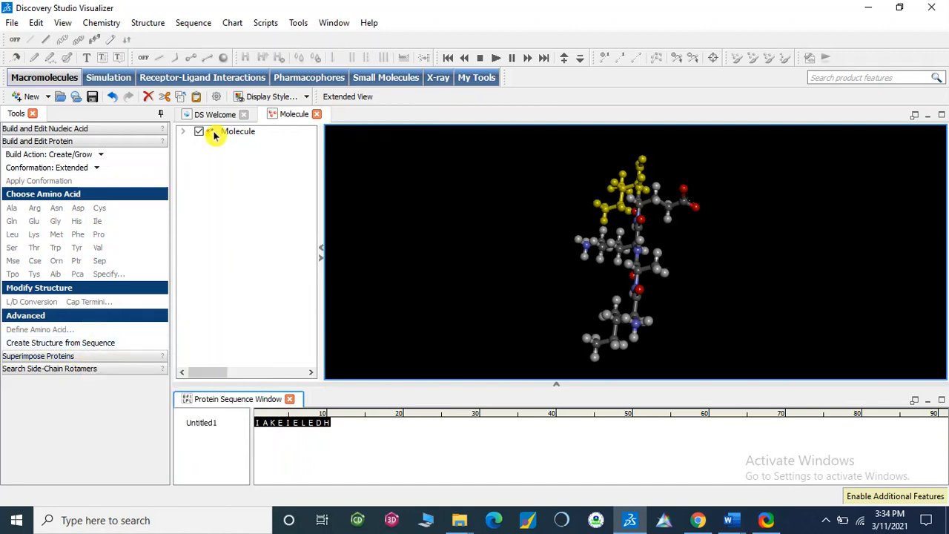
# - Delete the first molecule and build an extended IAKEIELEDH structure from the sequence
pyautogui.rightClick(239, 131)
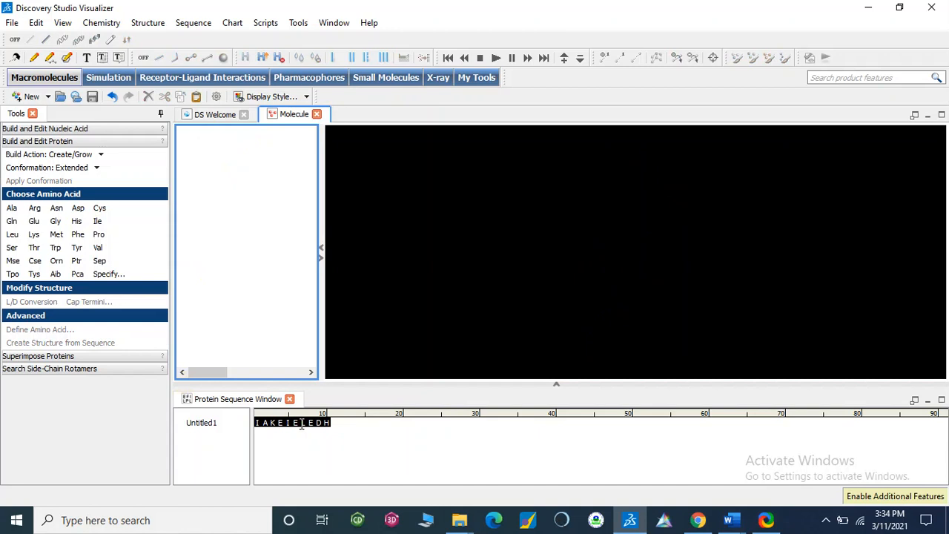
pyautogui.rightClick(299, 422)
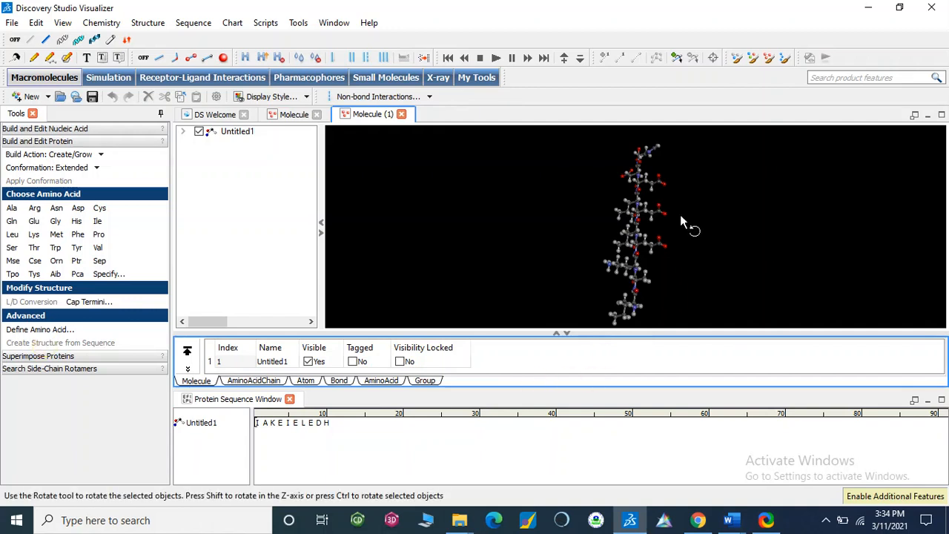
pyautogui.moveTo(587, 267)
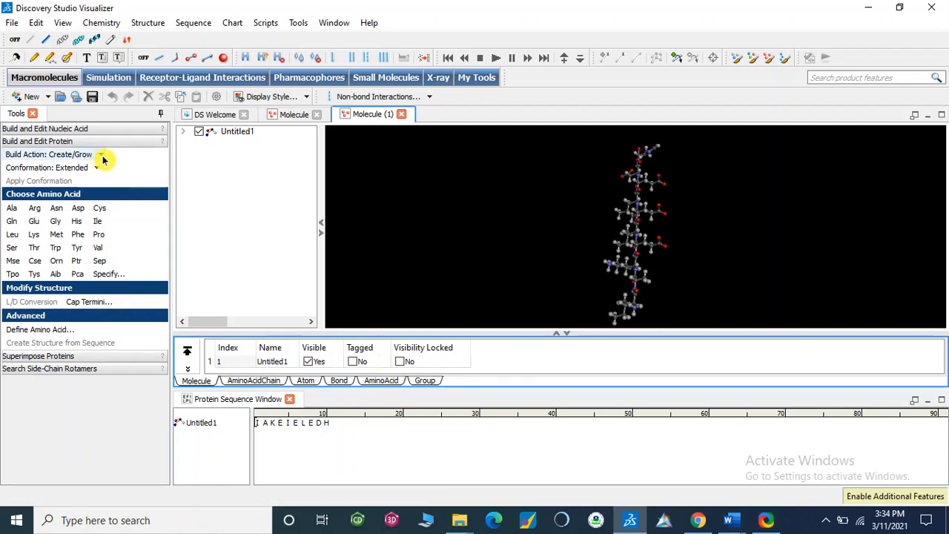
pyautogui.moveTo(89, 335)
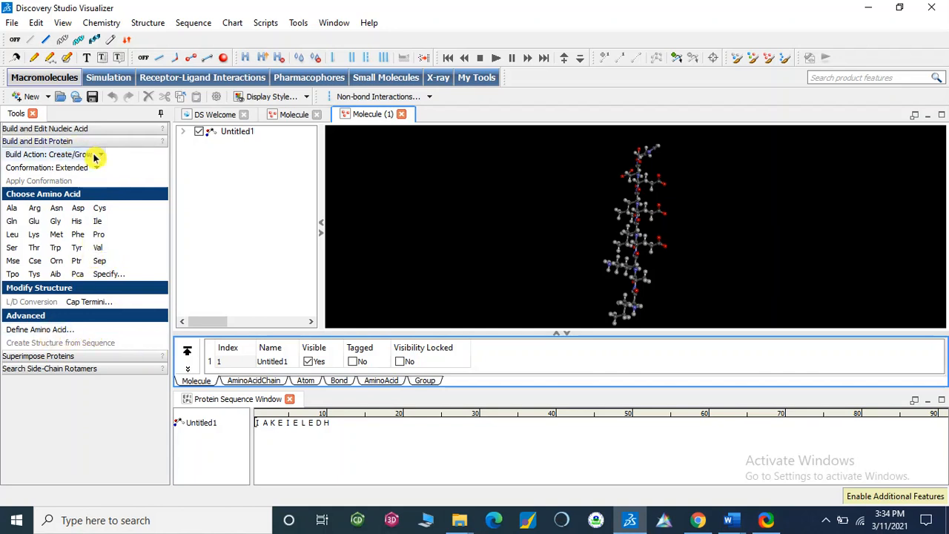
pyautogui.click(98, 154)
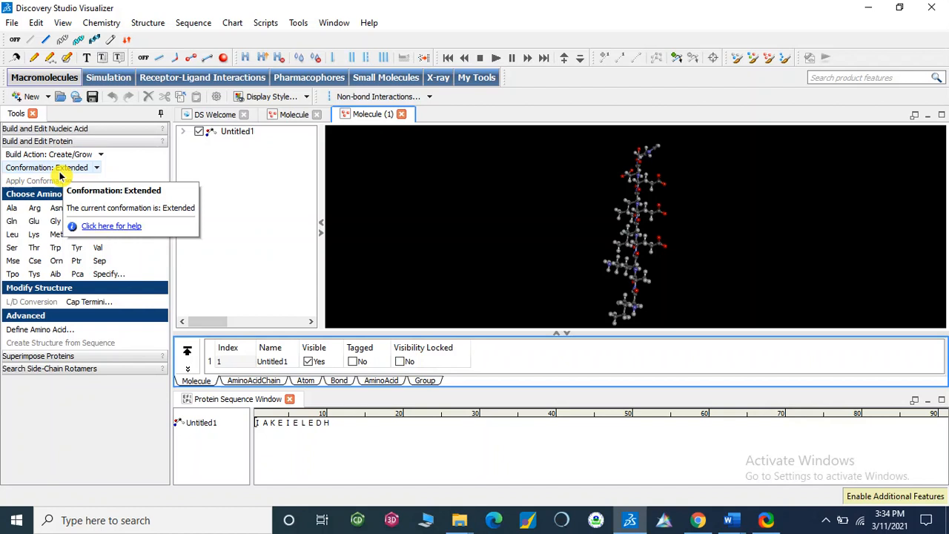
pyautogui.moveTo(101, 384)
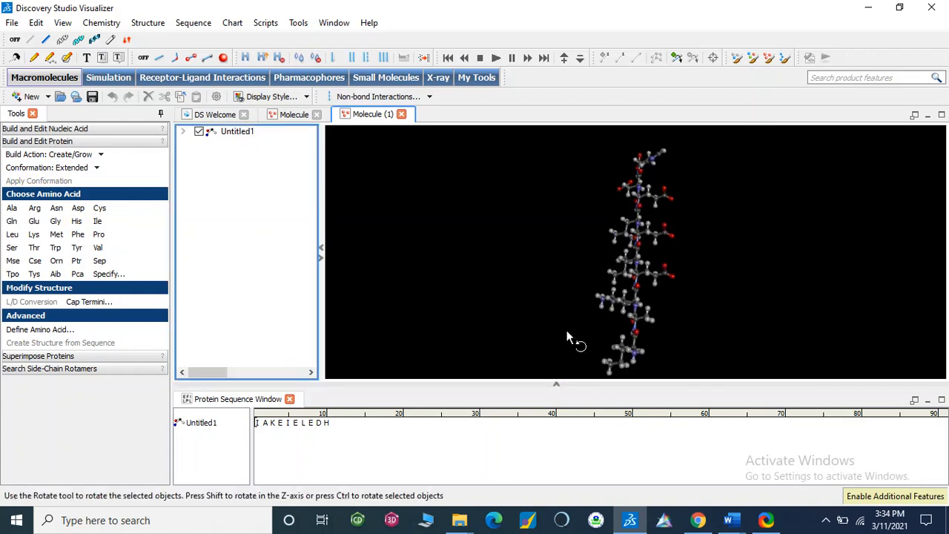
pyautogui.moveTo(773, 231)
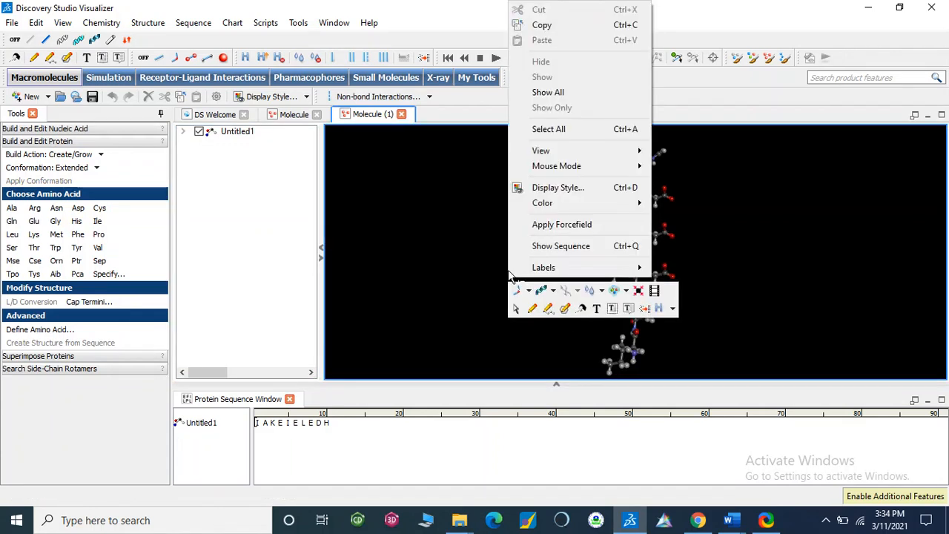
pyautogui.moveTo(586, 166)
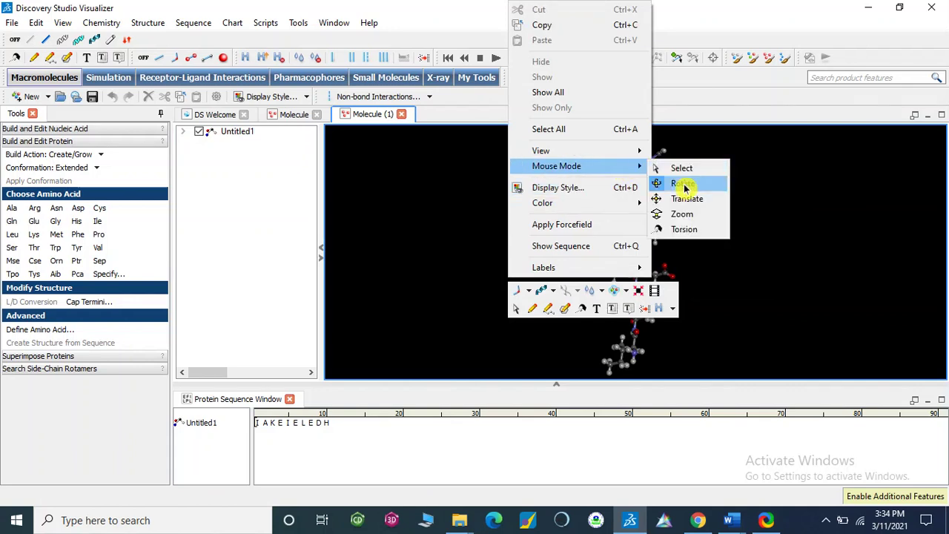
# - Rotate the extended peptide so its backbone lies horizontally across the view
pyautogui.click(681, 184)
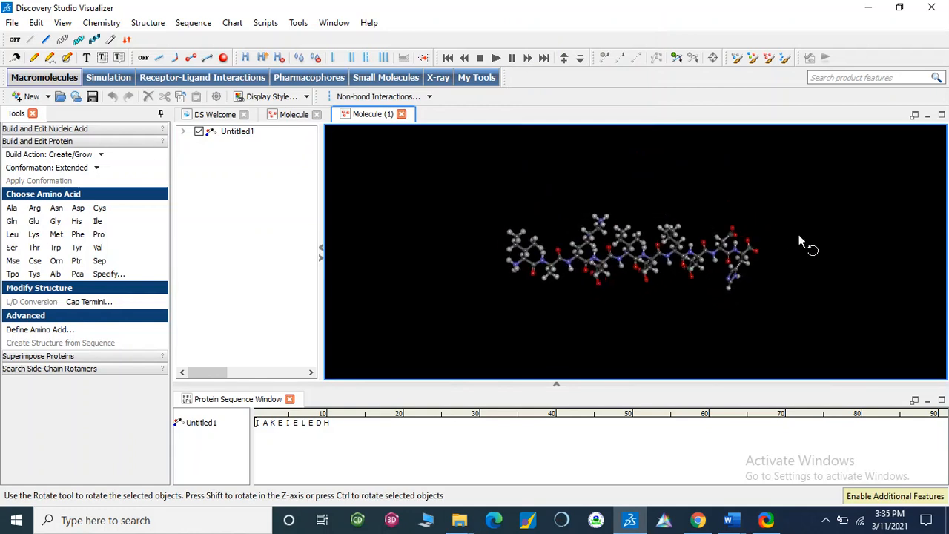
pyautogui.moveTo(801, 240); pyautogui.dragTo(769, 205)
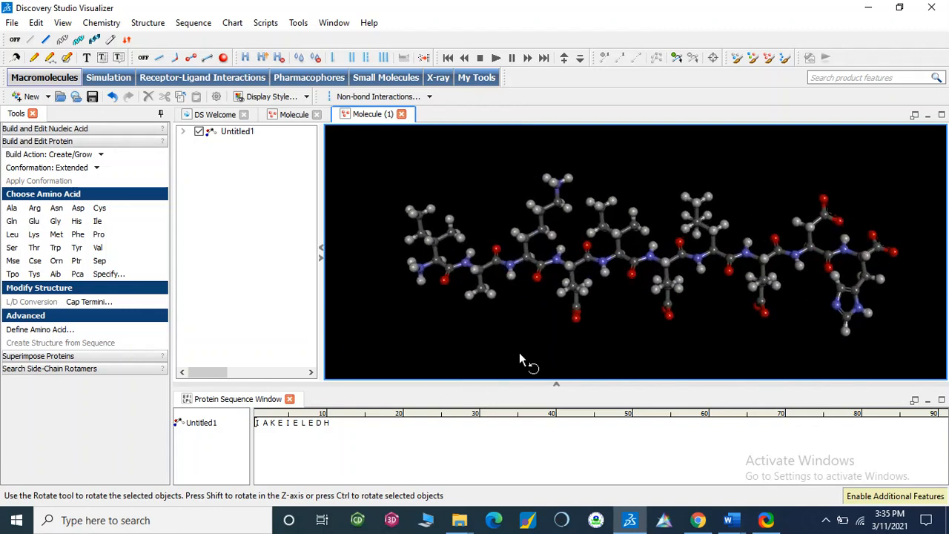
pyautogui.moveTo(632, 330)
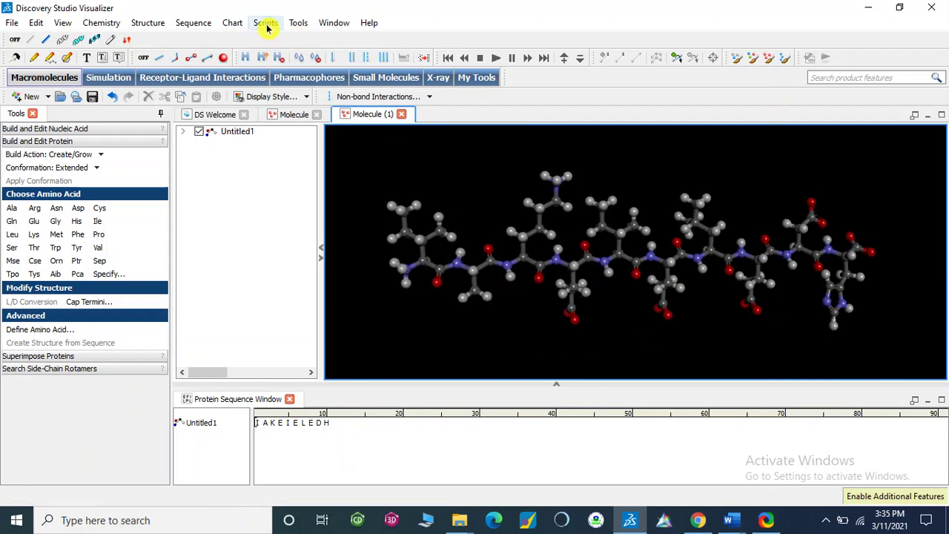
pyautogui.click(264, 23)
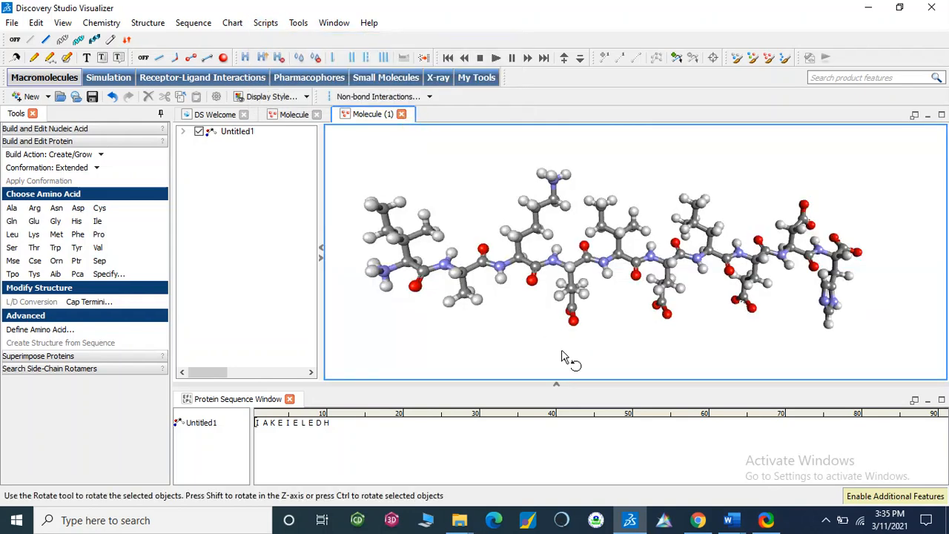
pyautogui.moveTo(515, 323)
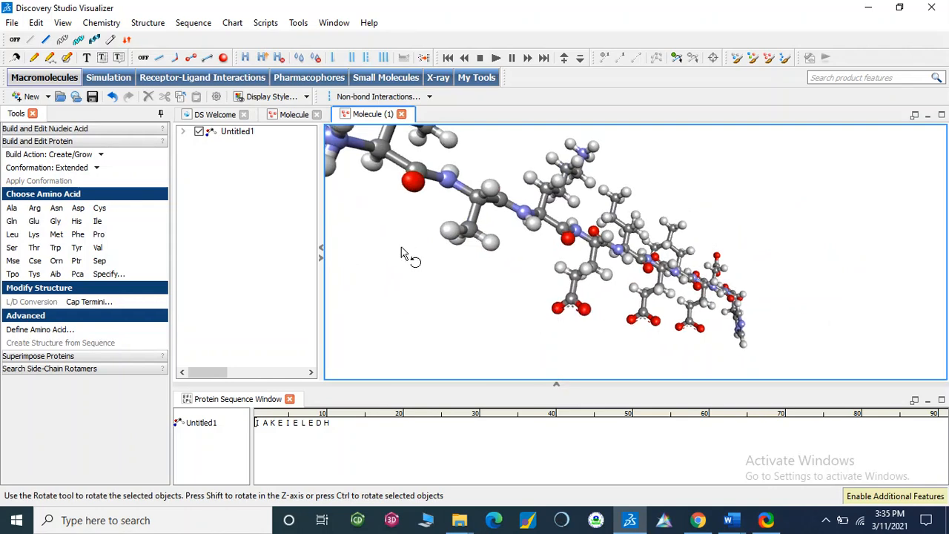
pyautogui.moveTo(408, 252); pyautogui.dragTo(385, 275)
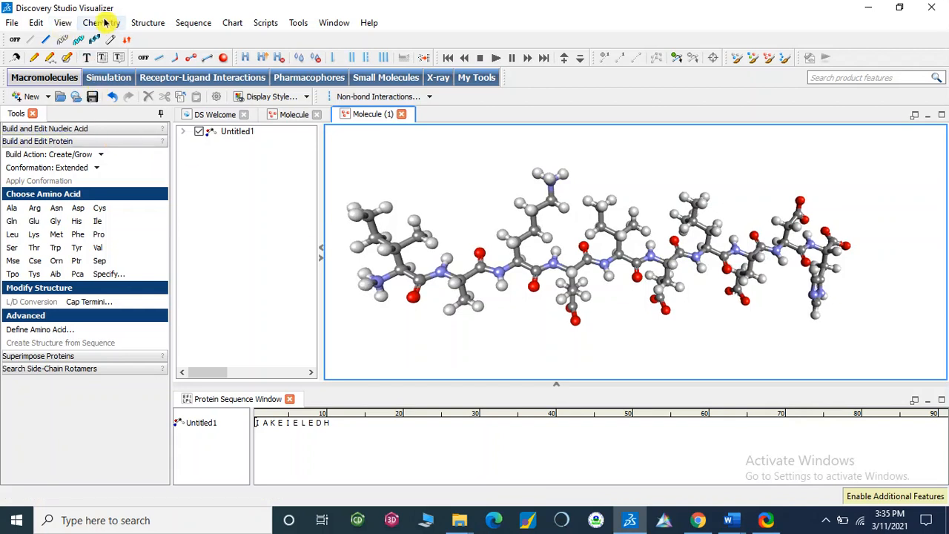
pyautogui.click(101, 22)
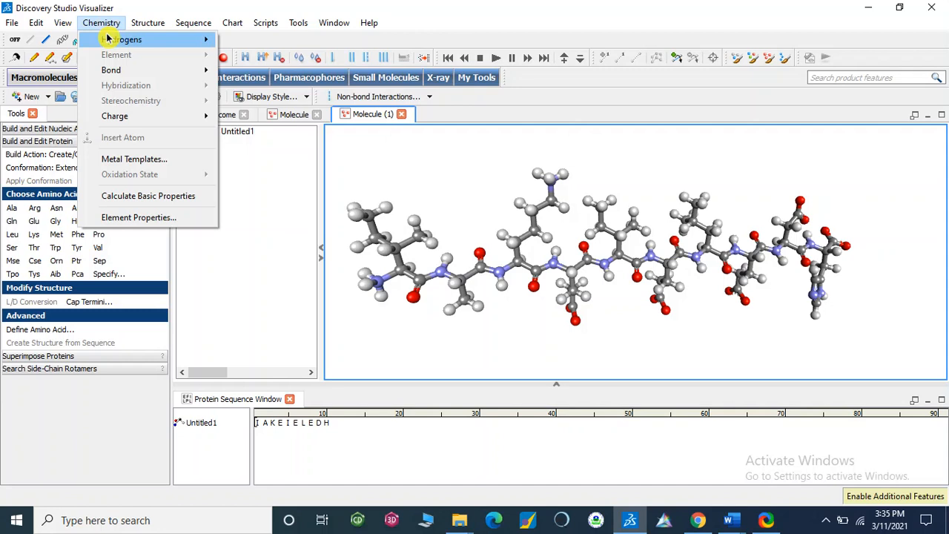
pyautogui.click(146, 22)
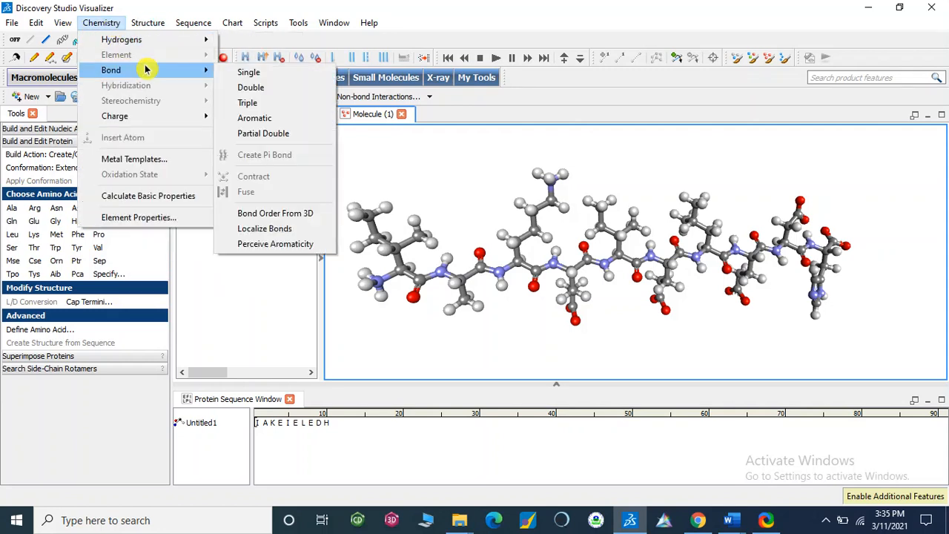
pyautogui.moveTo(276, 213)
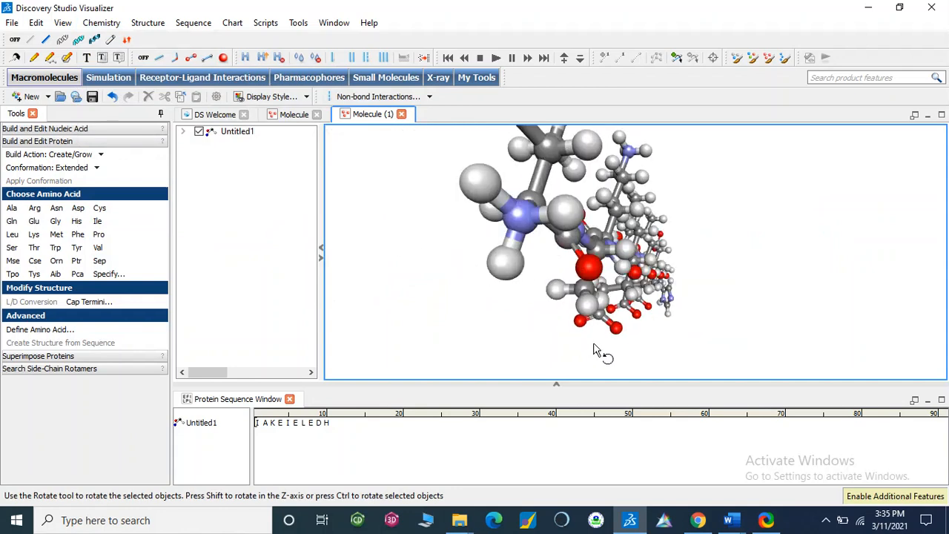
pyautogui.moveTo(601, 349); pyautogui.dragTo(545, 347)
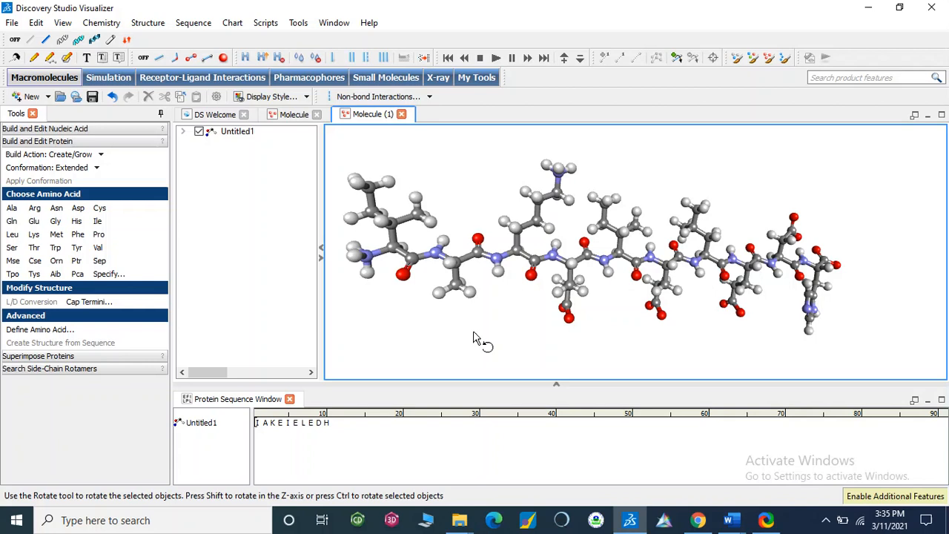
pyautogui.moveTo(374, 264)
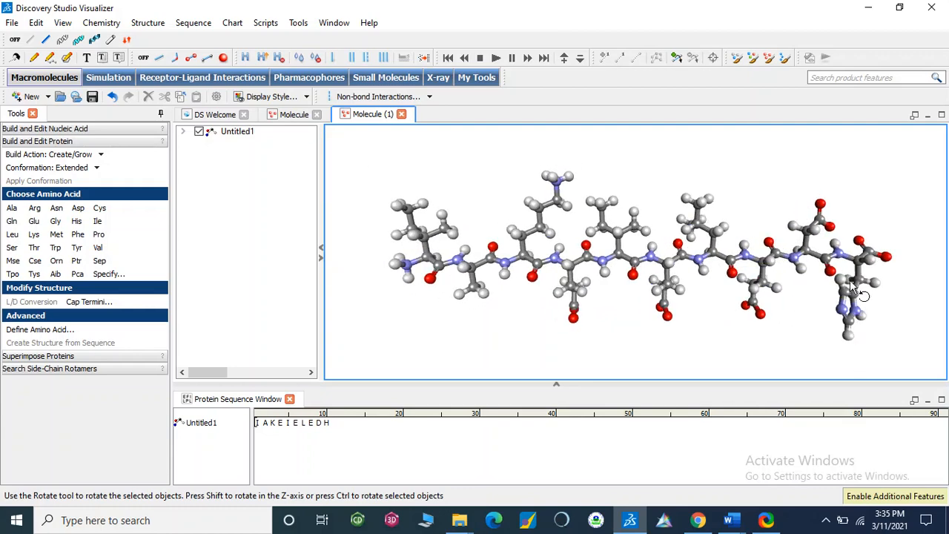
pyautogui.moveTo(893, 269)
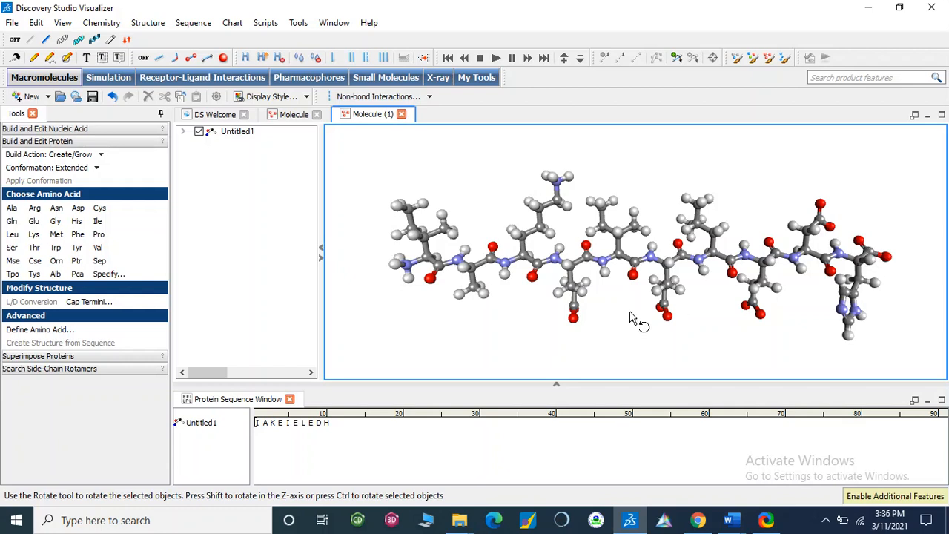
pyautogui.moveTo(635, 319); pyautogui.dragTo(620, 335)
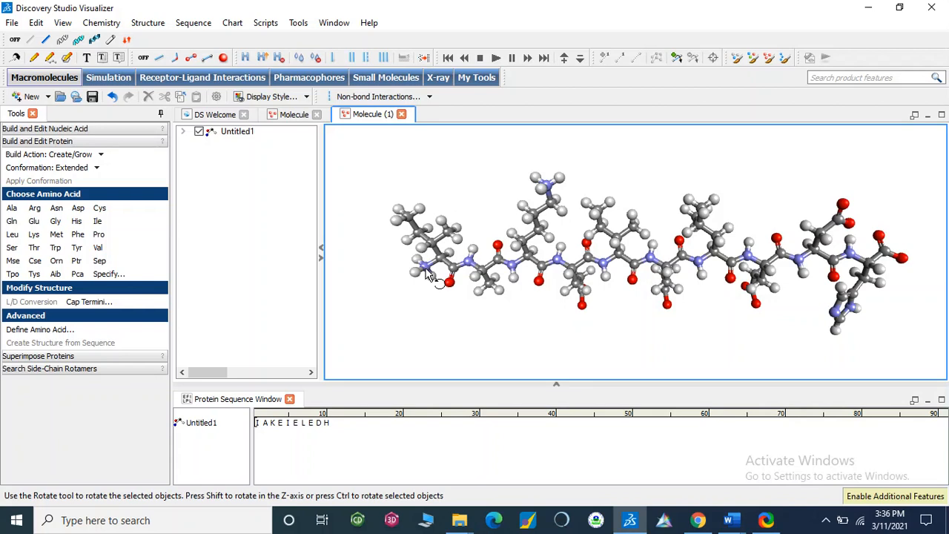
# - Bond the N-terminal and C-terminal atoms with a new single bond via Chemistry > Bond
pyautogui.click(424, 265)
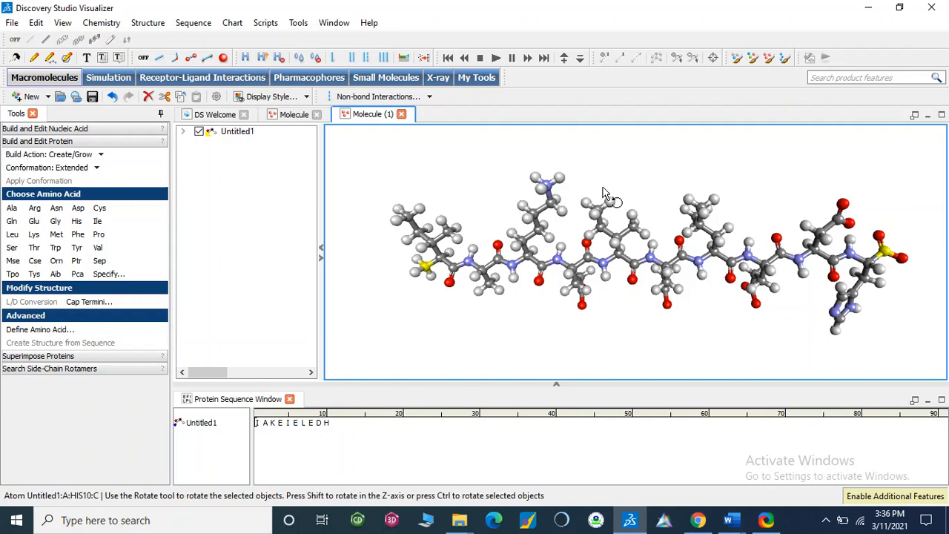
pyautogui.click(101, 24)
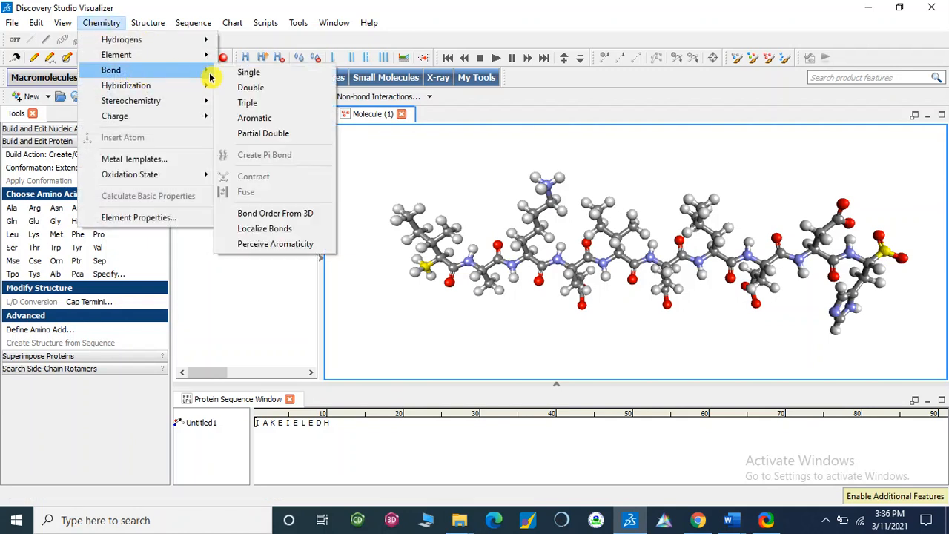
pyautogui.moveTo(249, 74)
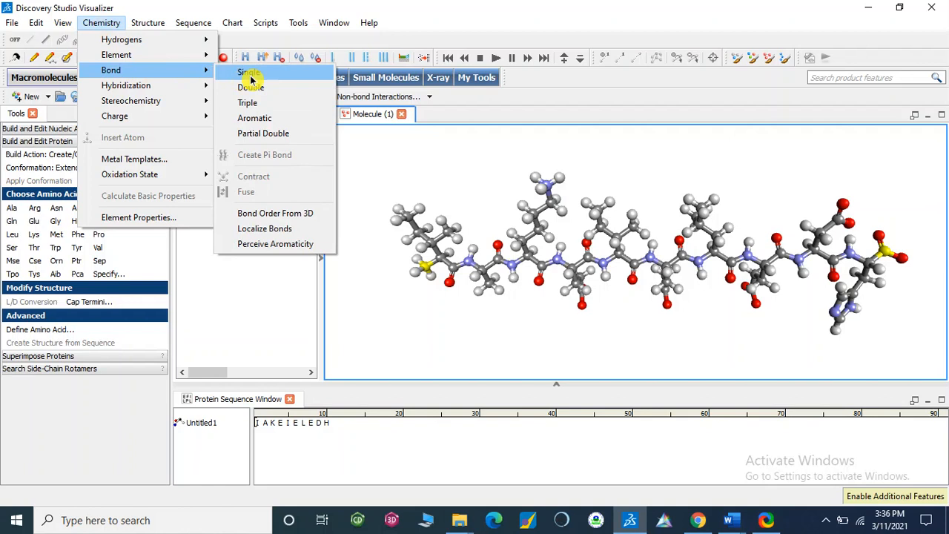
pyautogui.click(247, 71)
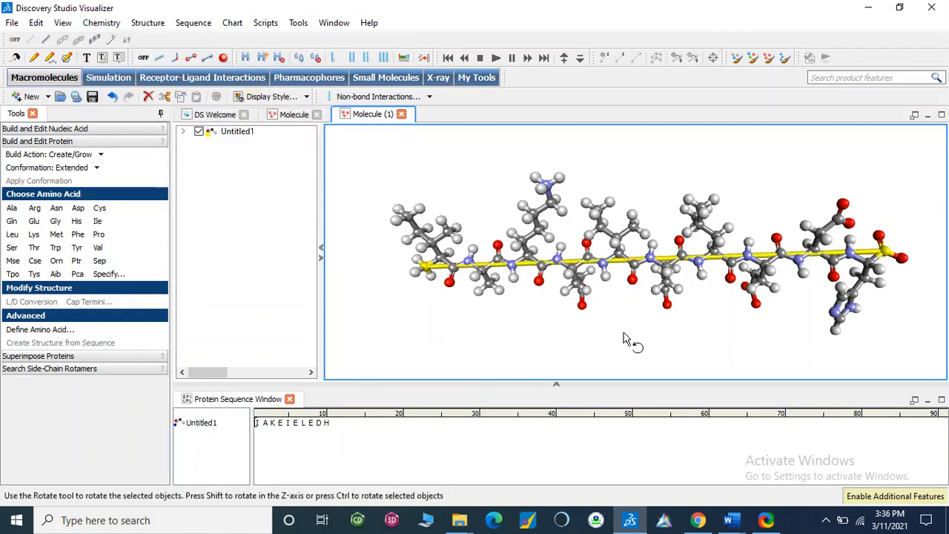
pyautogui.moveTo(905, 267)
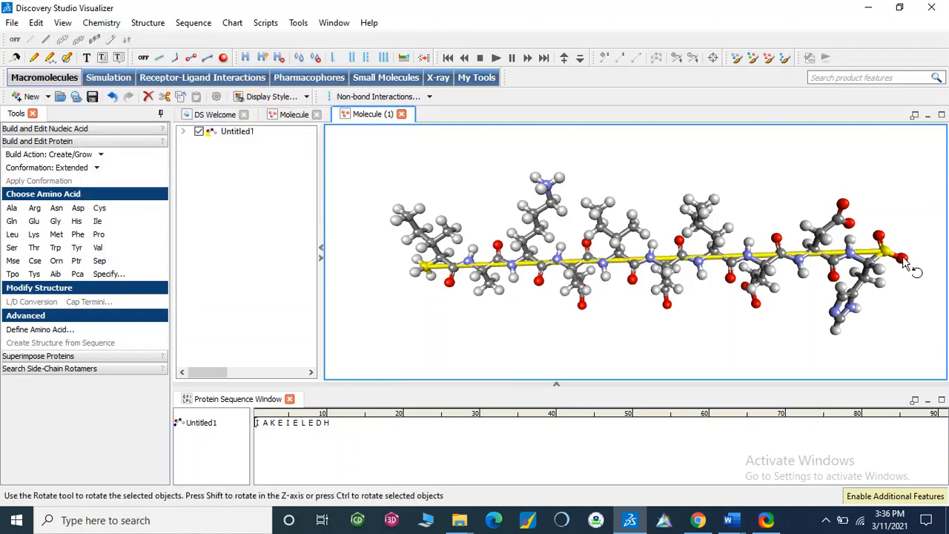
# - Select the whole end-bonded peptide in the 3D window
pyautogui.rightClick(905, 264)
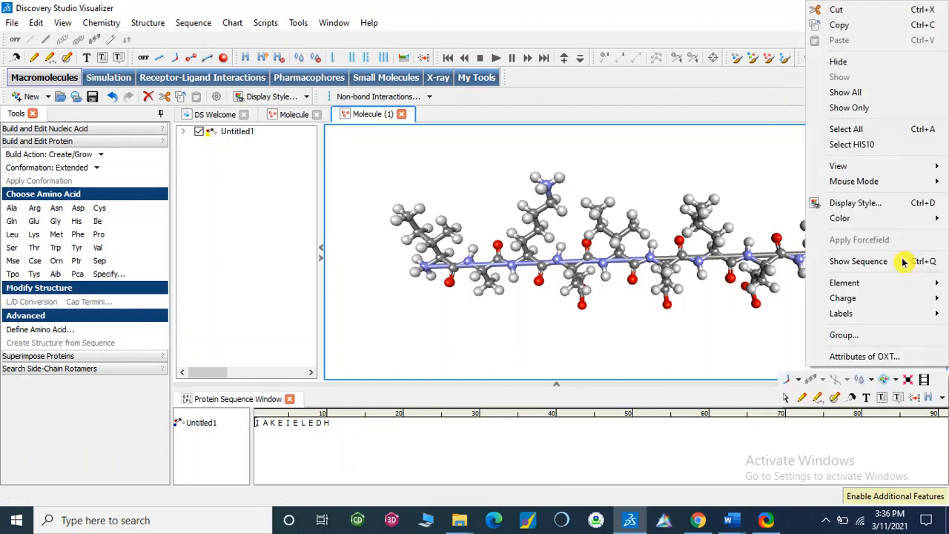
pyautogui.moveTo(843, 10)
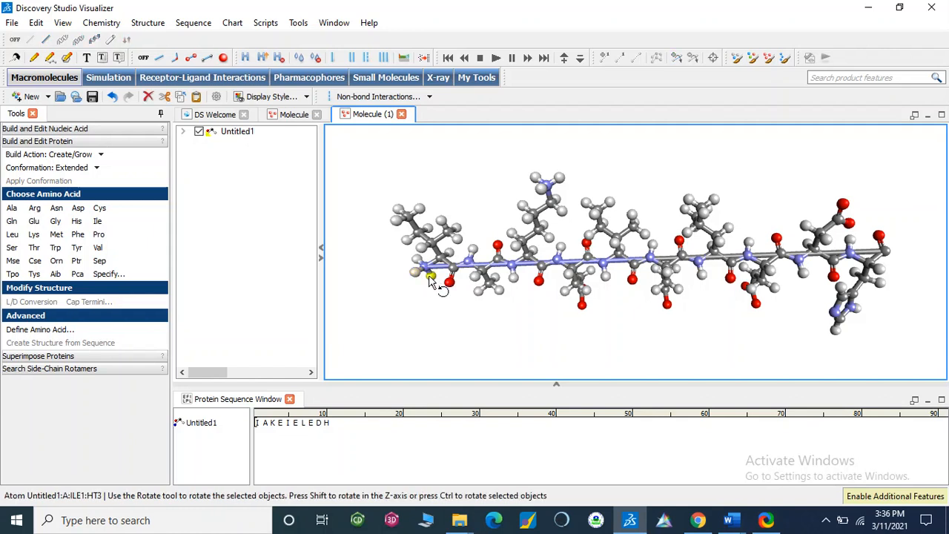
pyautogui.moveTo(415, 277)
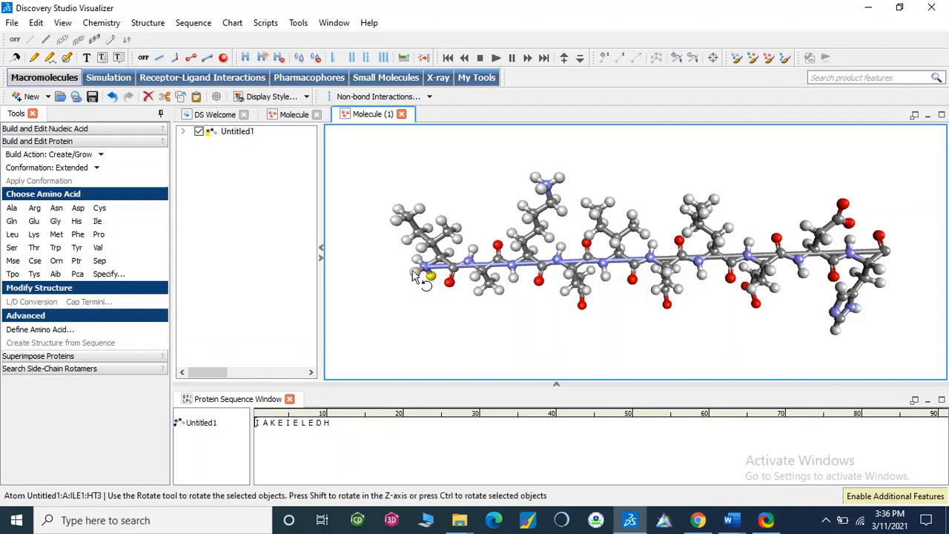
pyautogui.rightClick(427, 279)
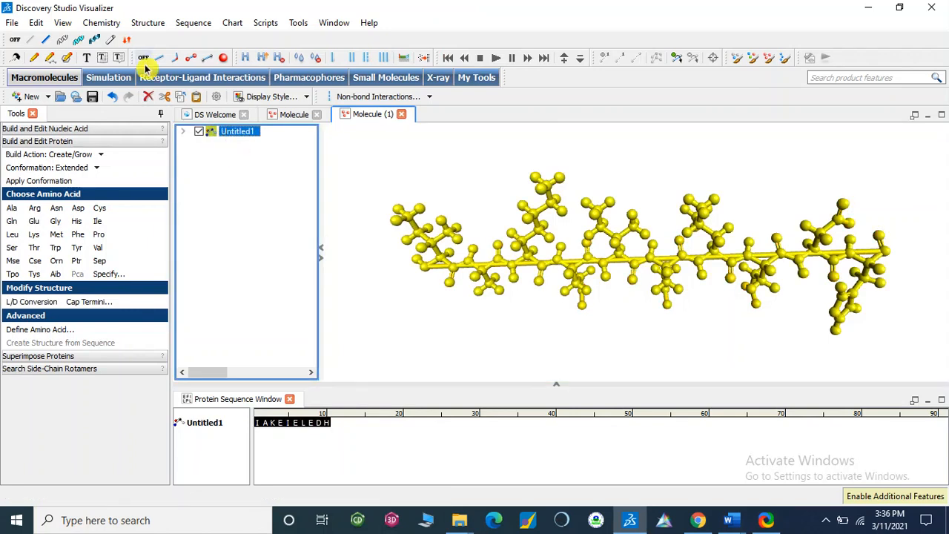
# - Run Structure > Clean Geometry so the end-joined chain folds into a compact ring
pyautogui.click(121, 22)
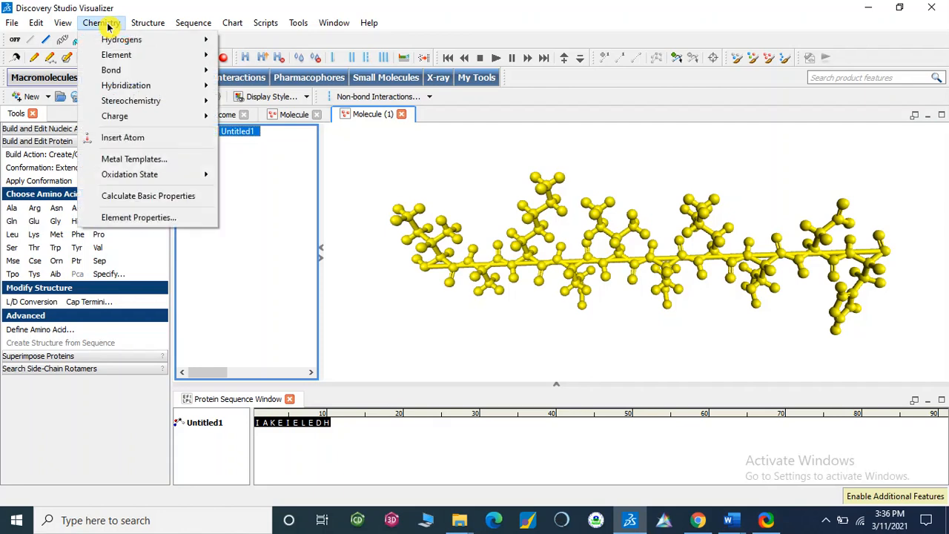
pyautogui.click(147, 22)
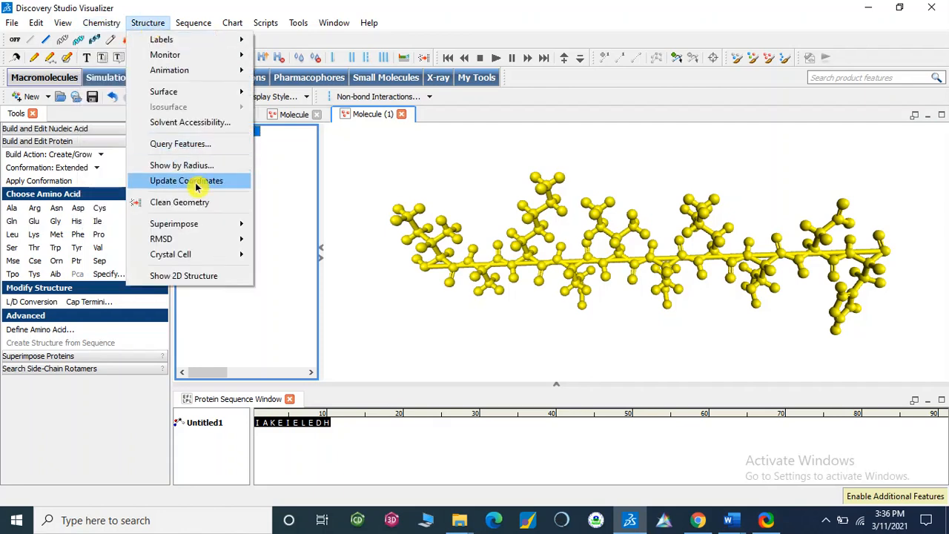
pyautogui.click(187, 181)
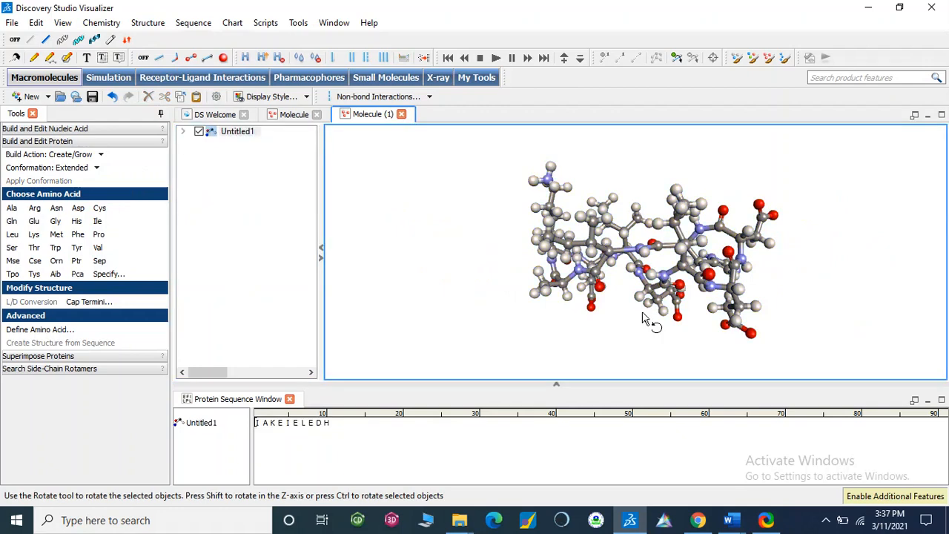
pyautogui.moveTo(646, 319); pyautogui.dragTo(656, 240)
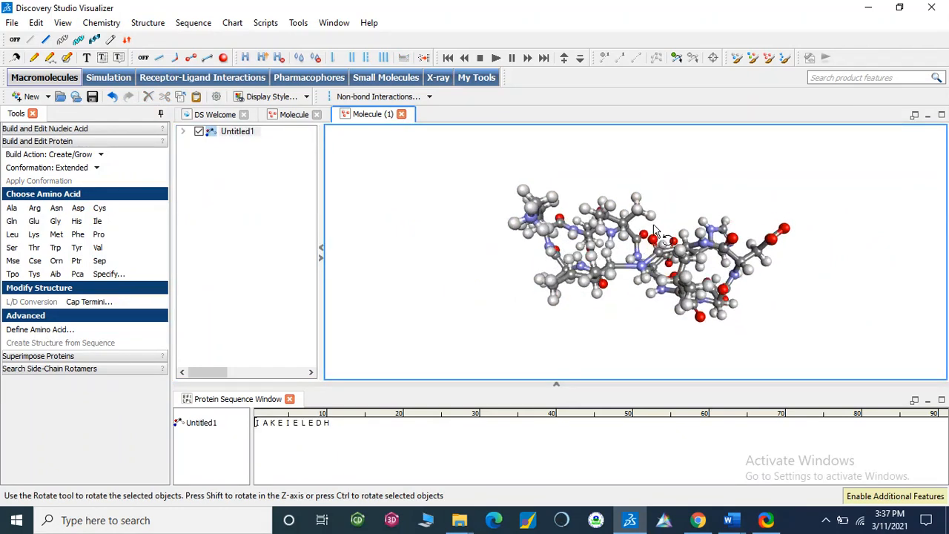
pyautogui.moveTo(653, 230); pyautogui.dragTo(661, 164)
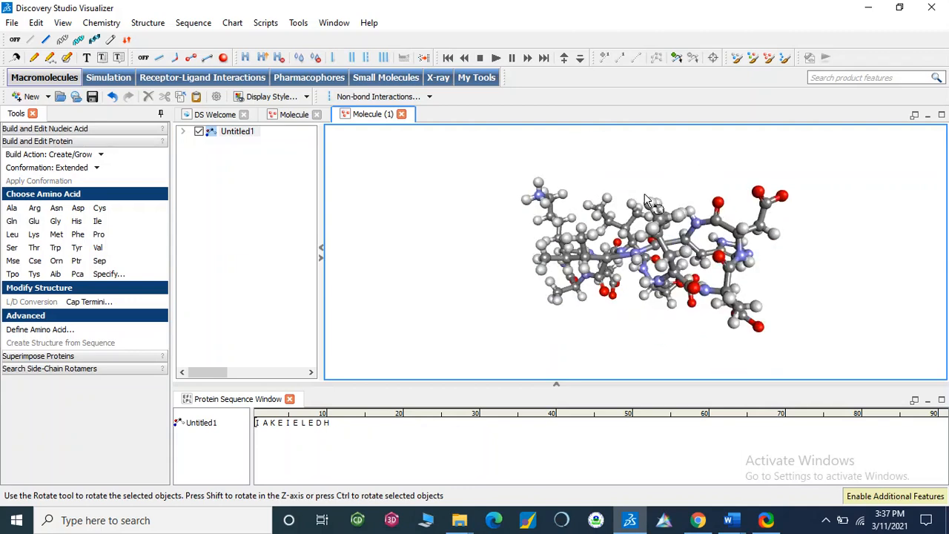
pyautogui.moveTo(650, 205); pyautogui.dragTo(679, 200)
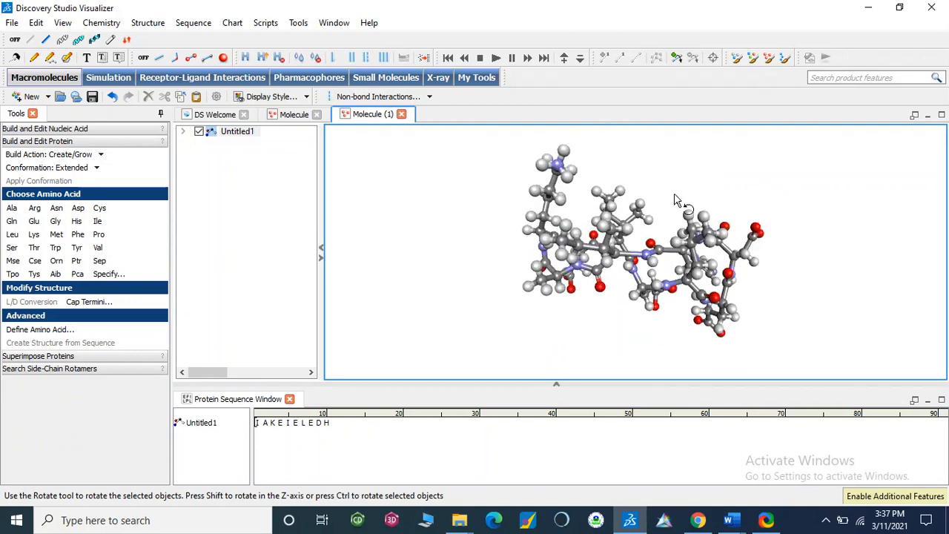
pyautogui.moveTo(679, 200); pyautogui.dragTo(531, 215)
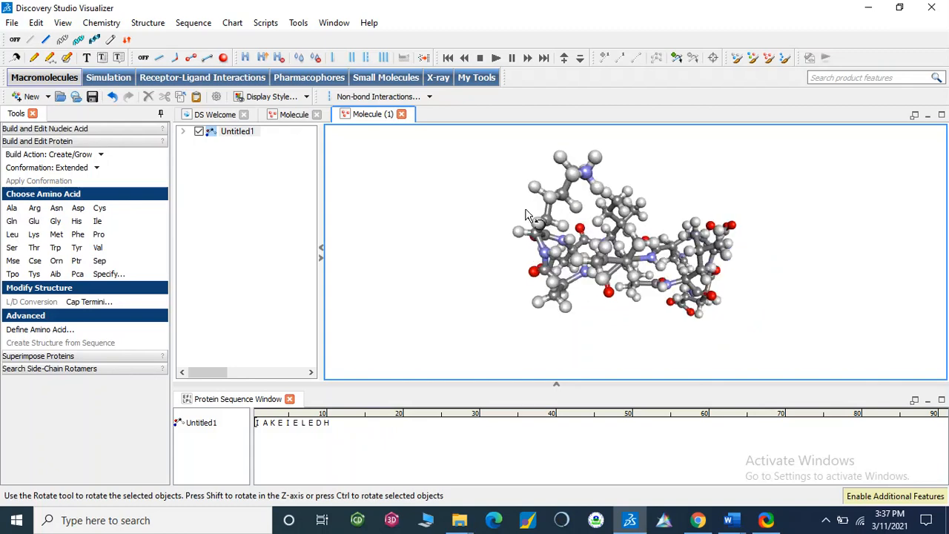